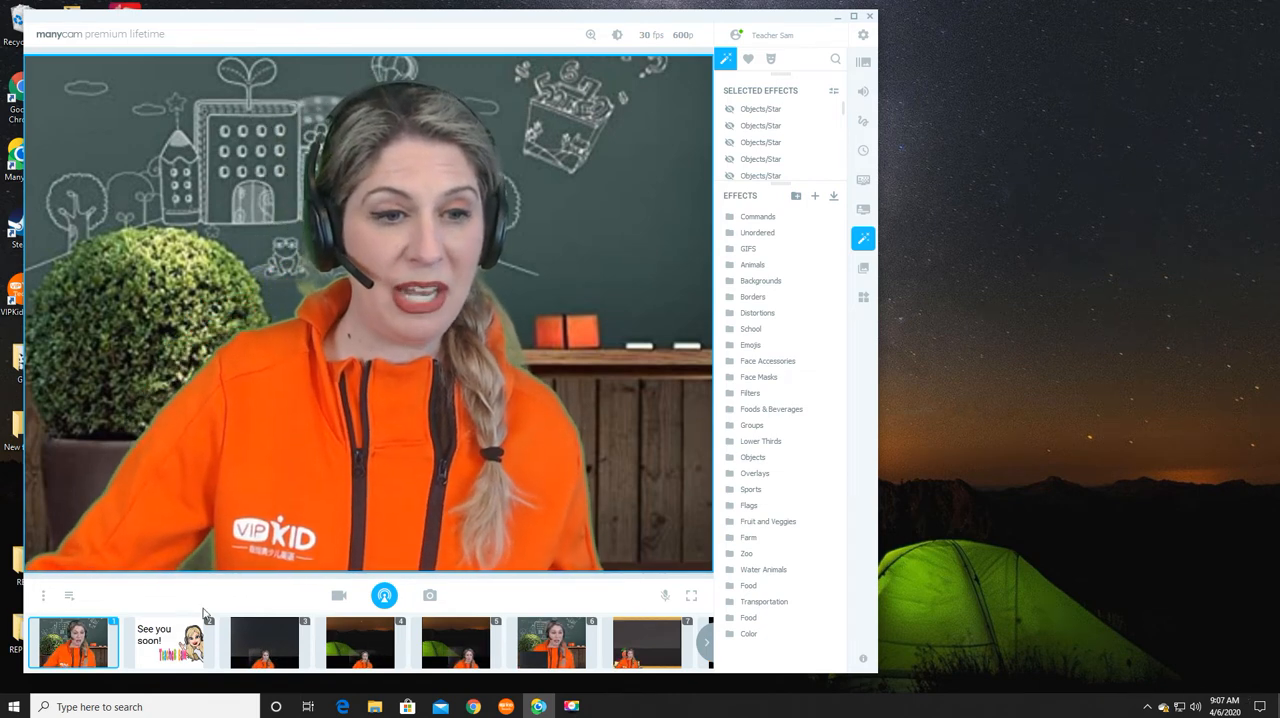
- Search Windows for 'add or remove programs' from the taskbar search box
click(44, 706)
text(add)
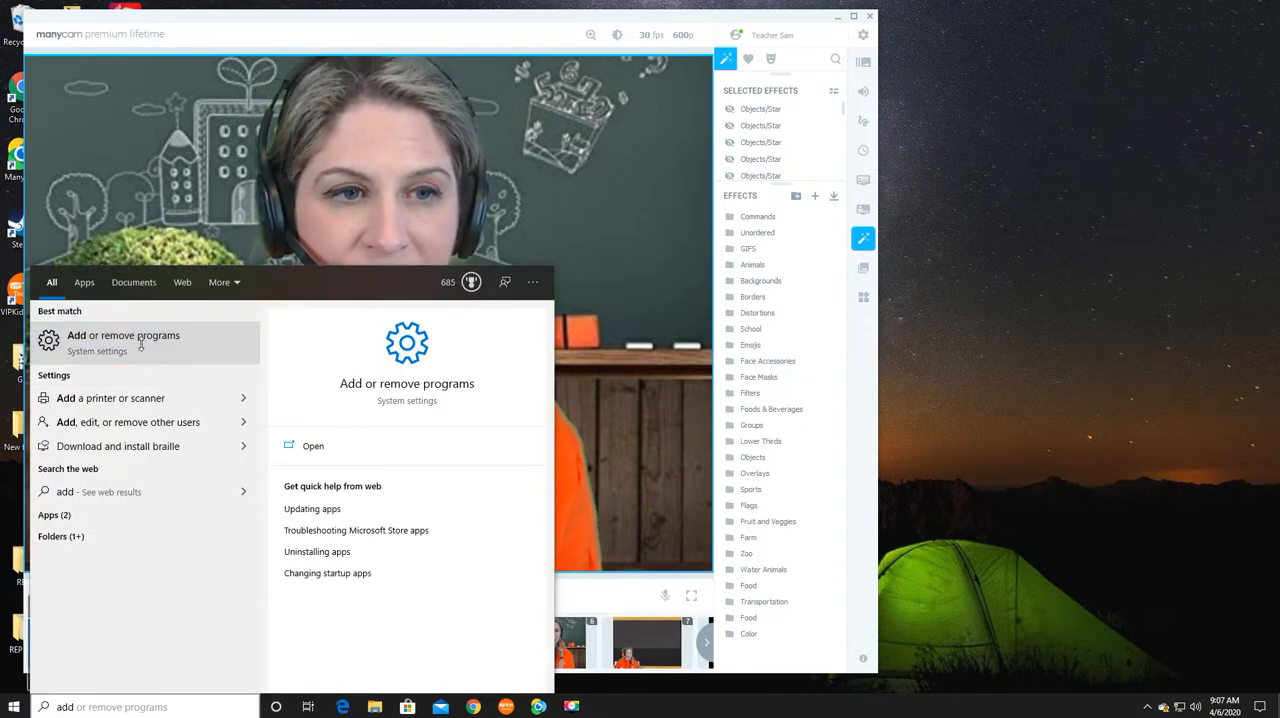
- Open Add or remove programs and filter the installed apps by 'manycam'
click(124, 342)
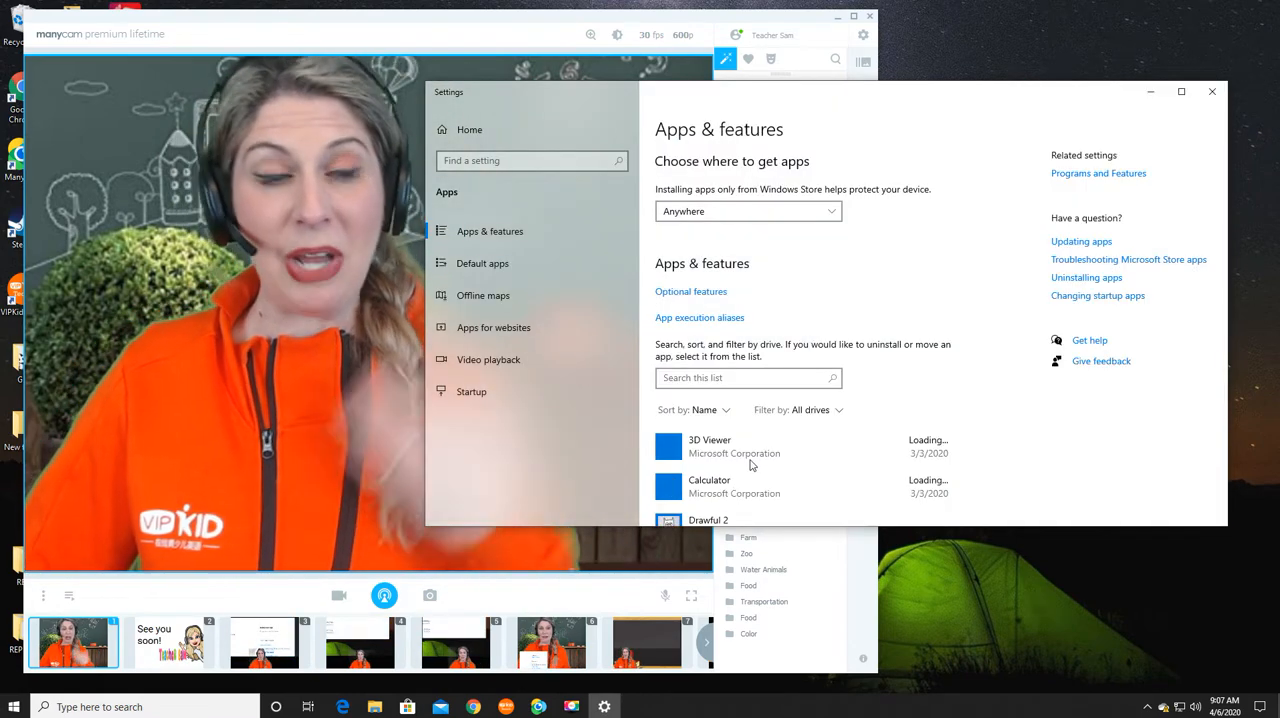
click(745, 378)
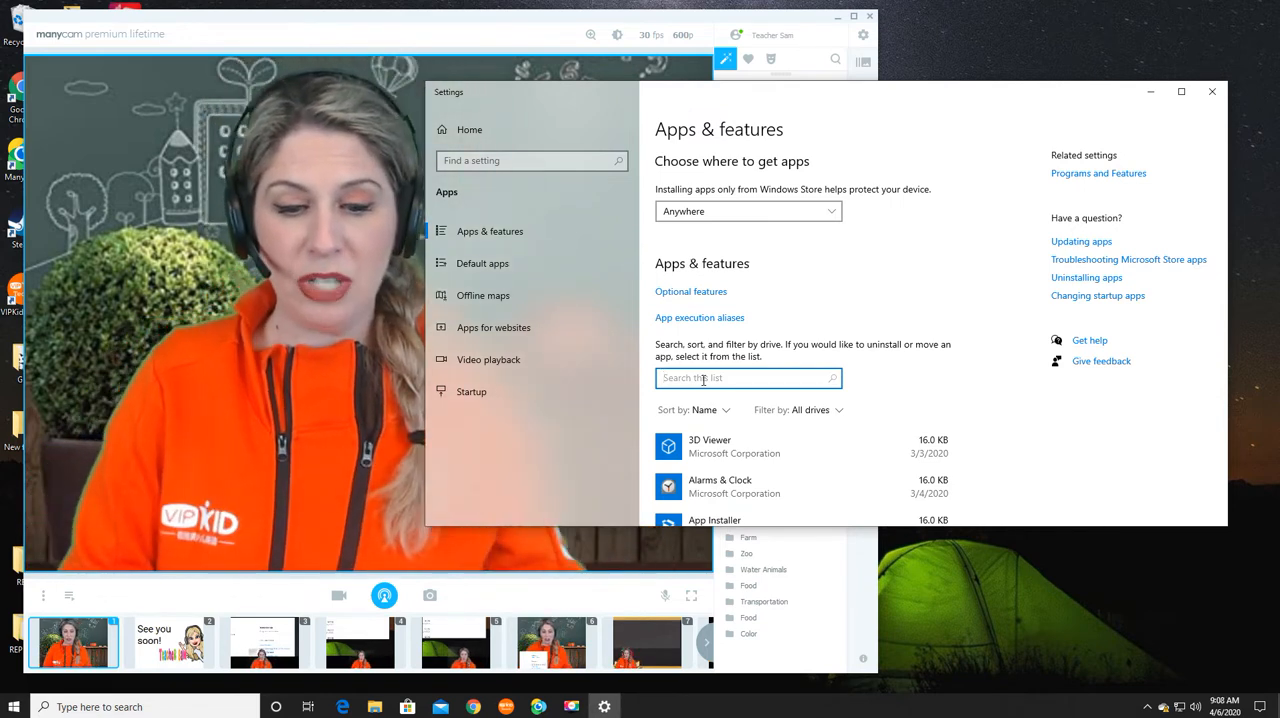
text(manycam)
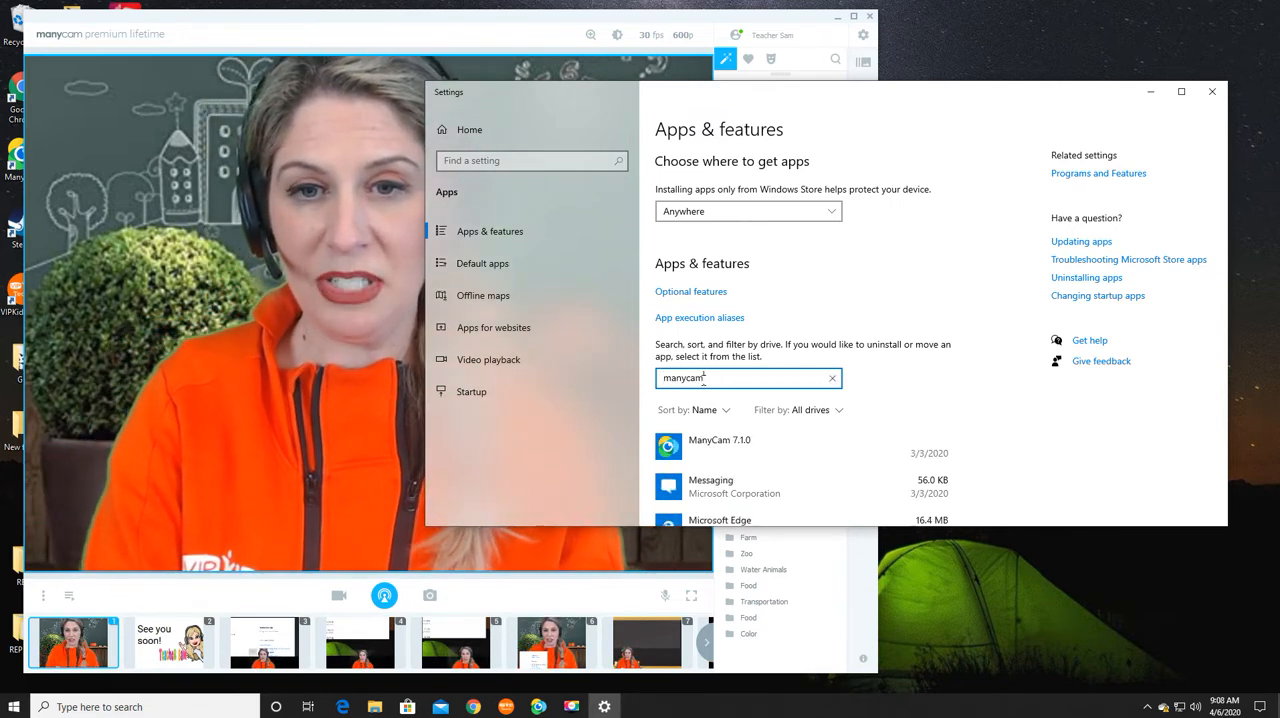
- Select ManyCam 7.1.0 and confirm uninstalling it
click(719, 440)
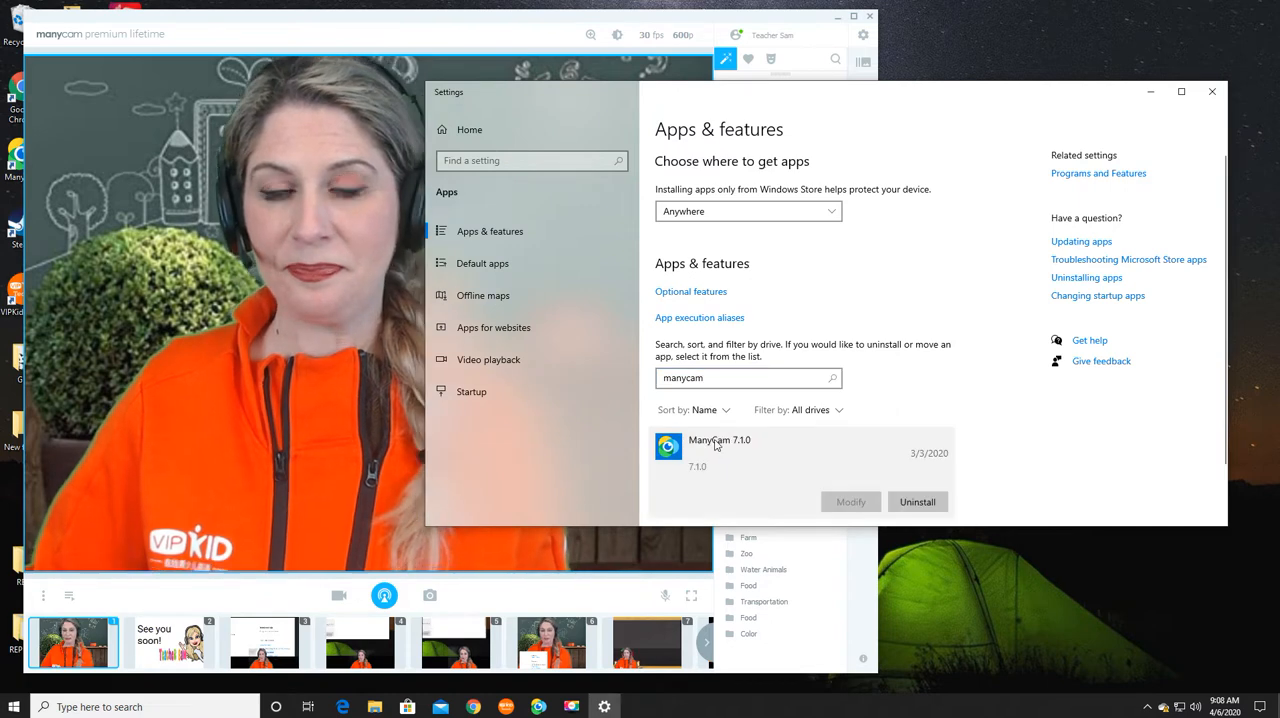
click(916, 501)
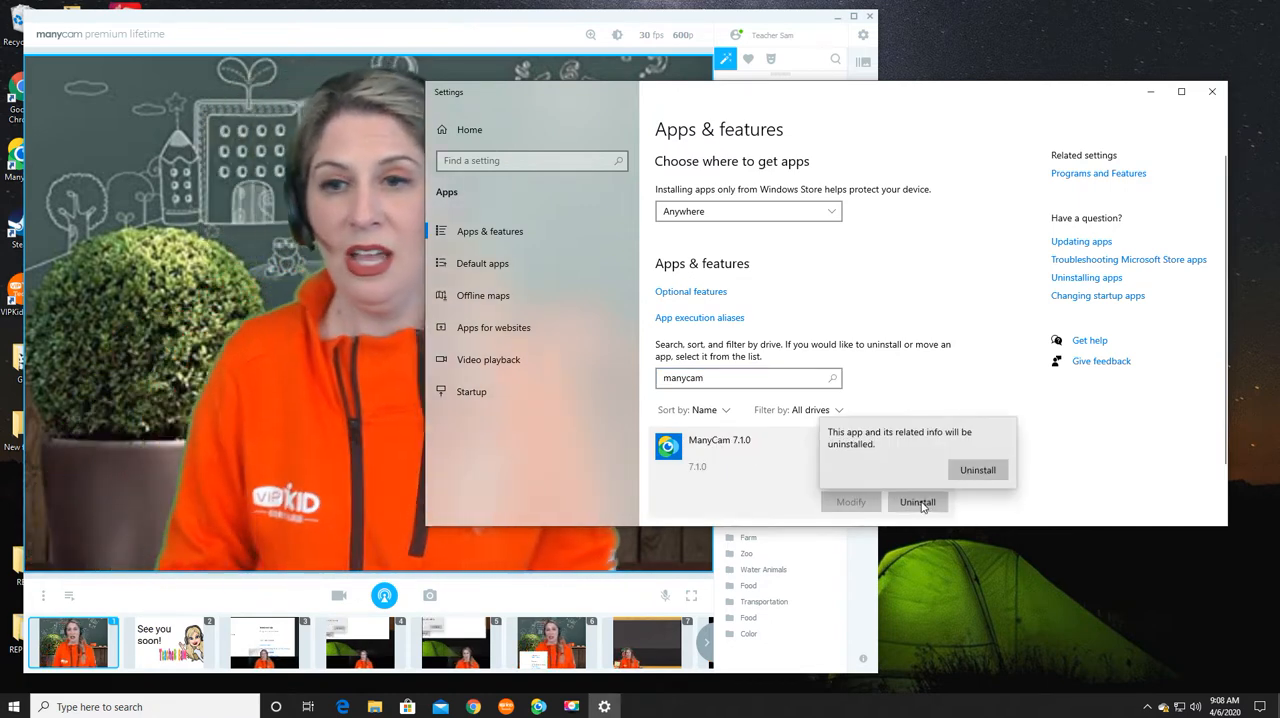
click(916, 501)
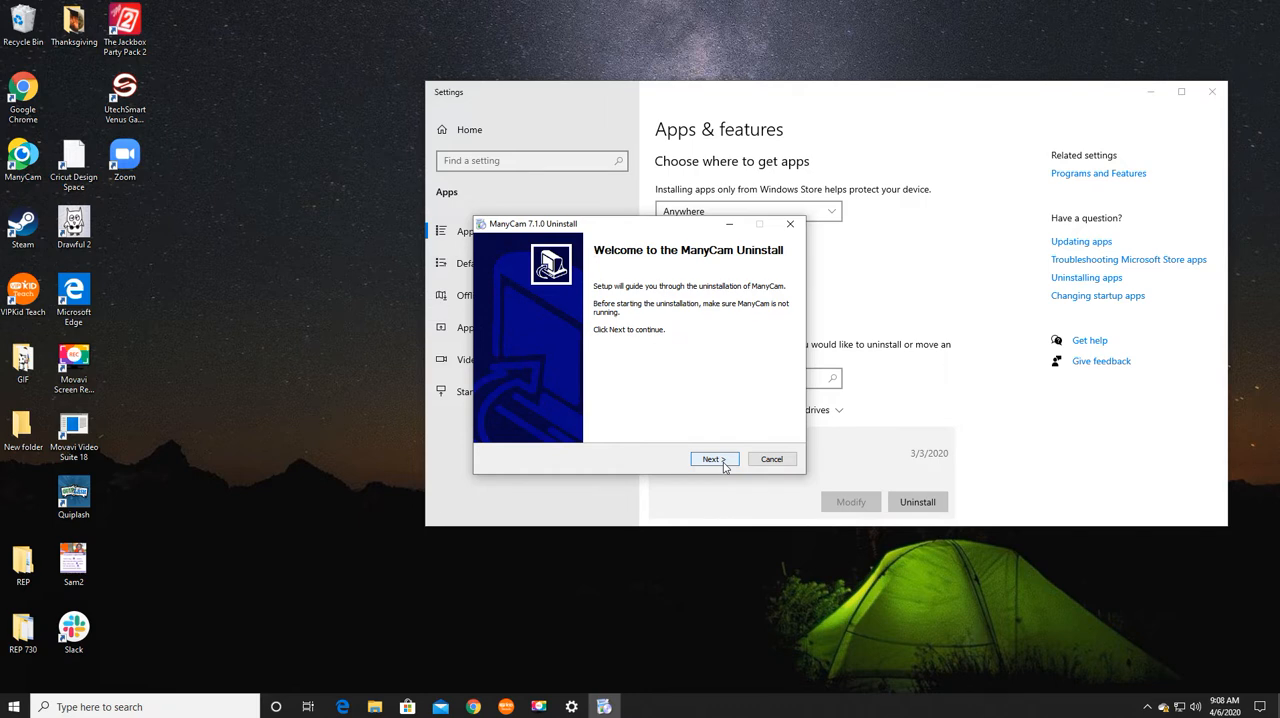
- Advance to the Delete ManyCam Settings page, leave options unchecked, and cancel
click(711, 459)
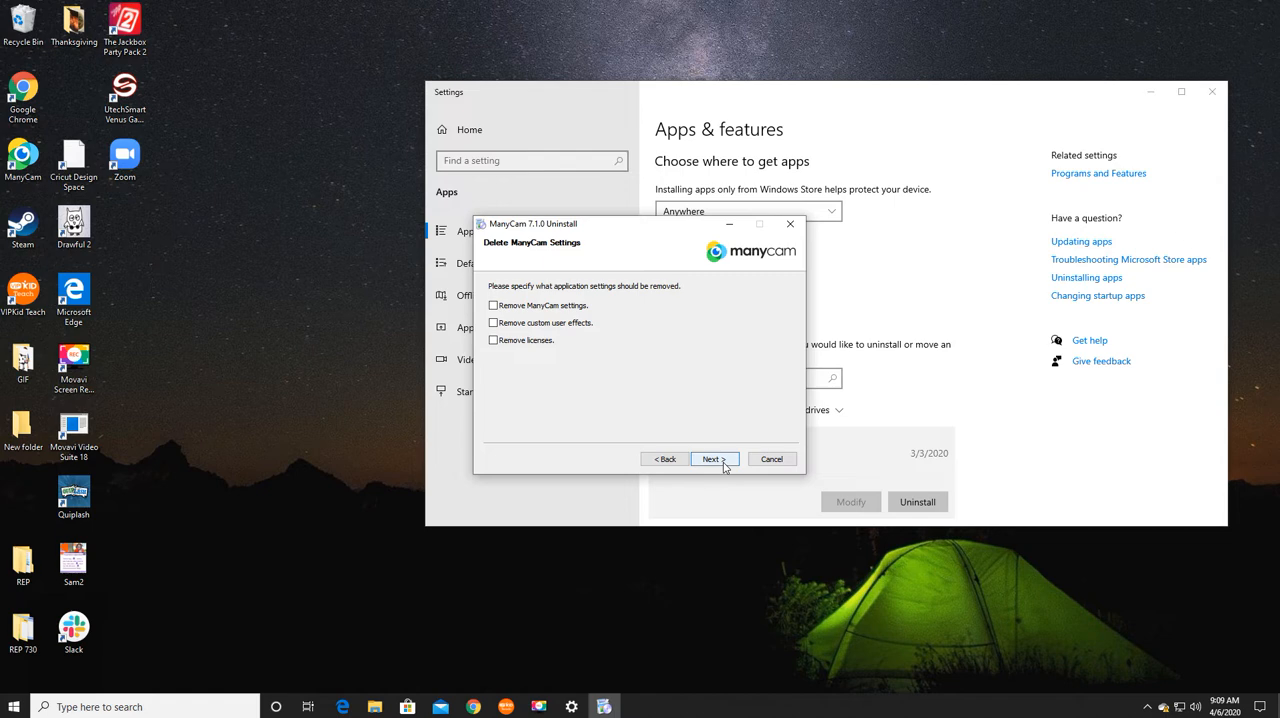
mouse_move(772, 459)
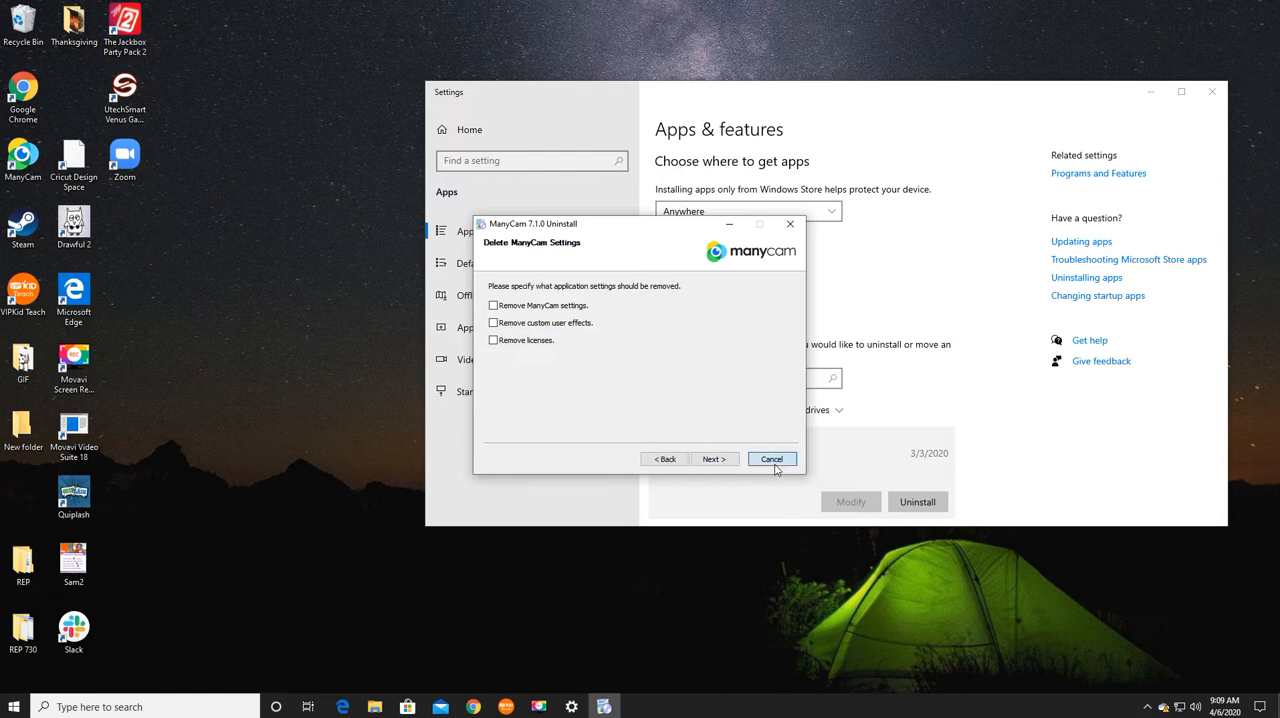
click(772, 459)
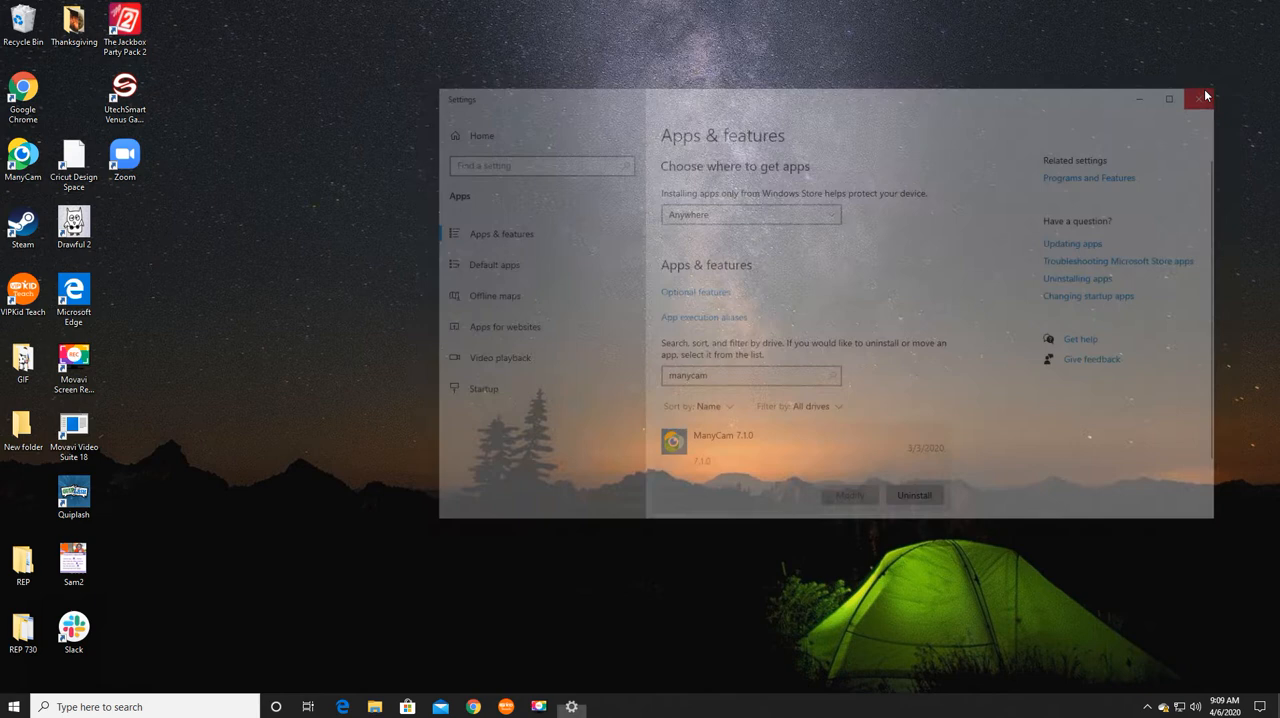
- Close Apps & features and relaunch ManyCam from its desktop shortcut
click(1202, 99)
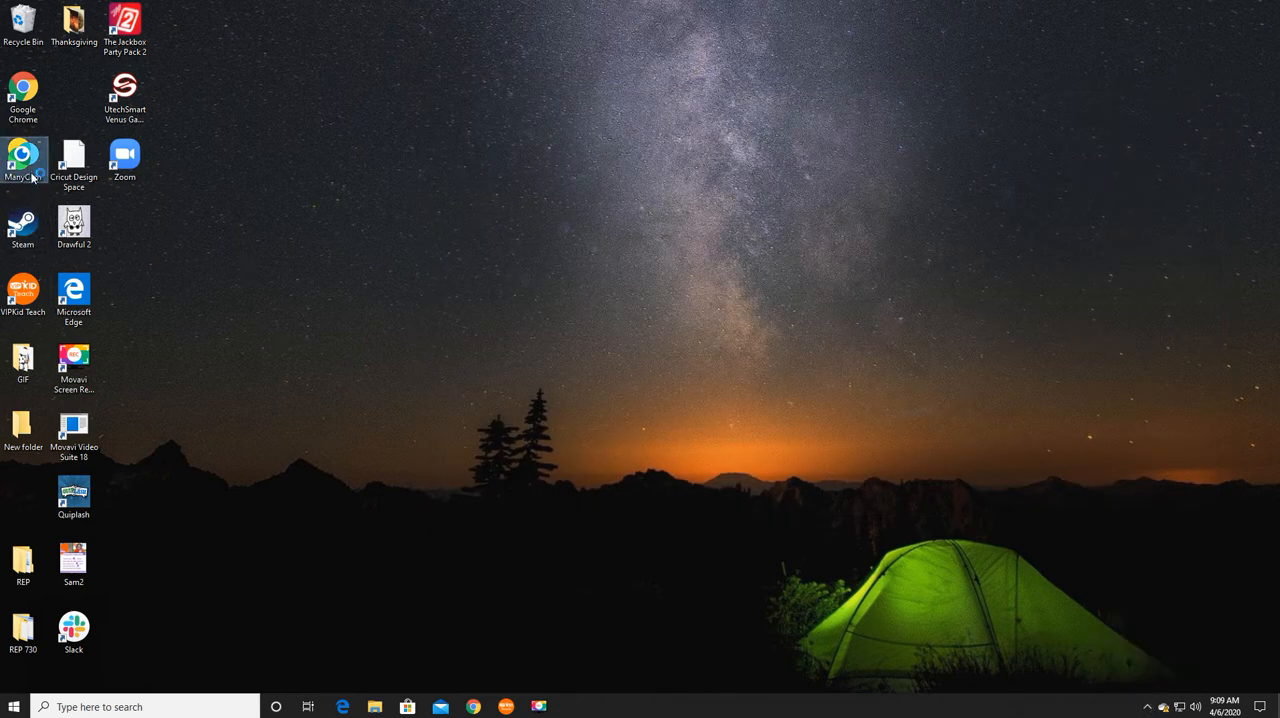
mouse_move(24, 160)
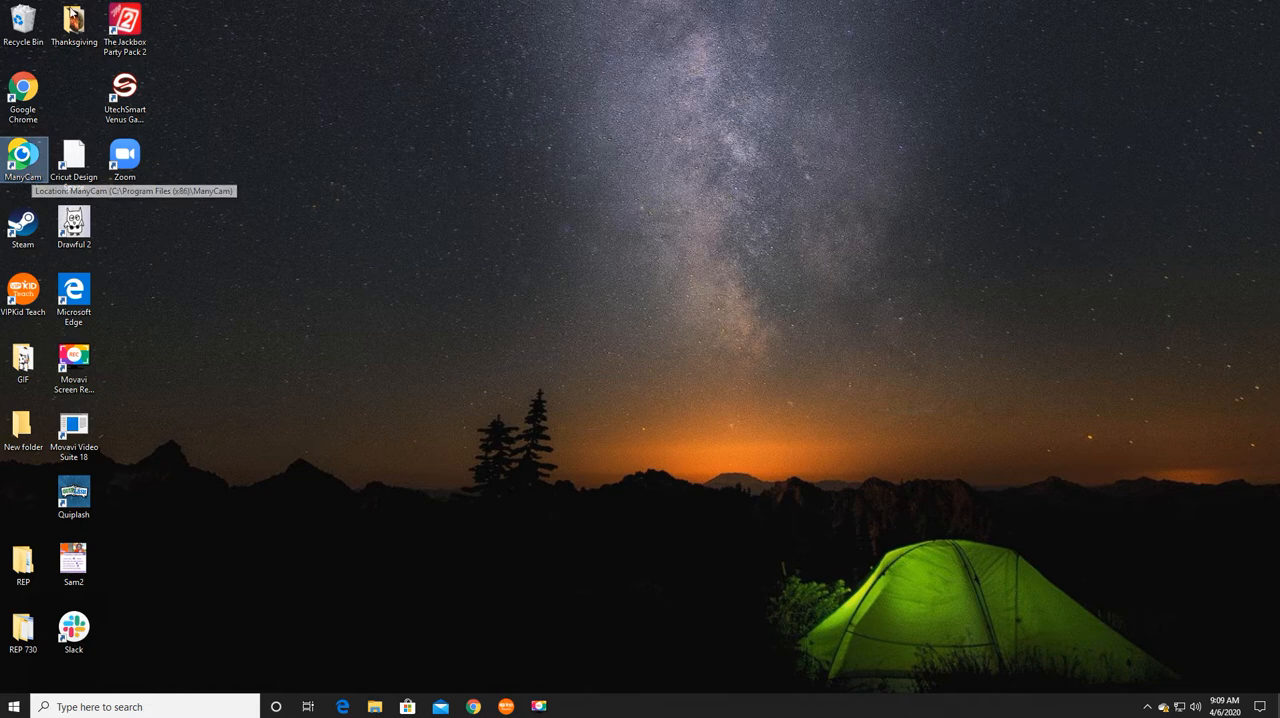
double_click(23, 155)
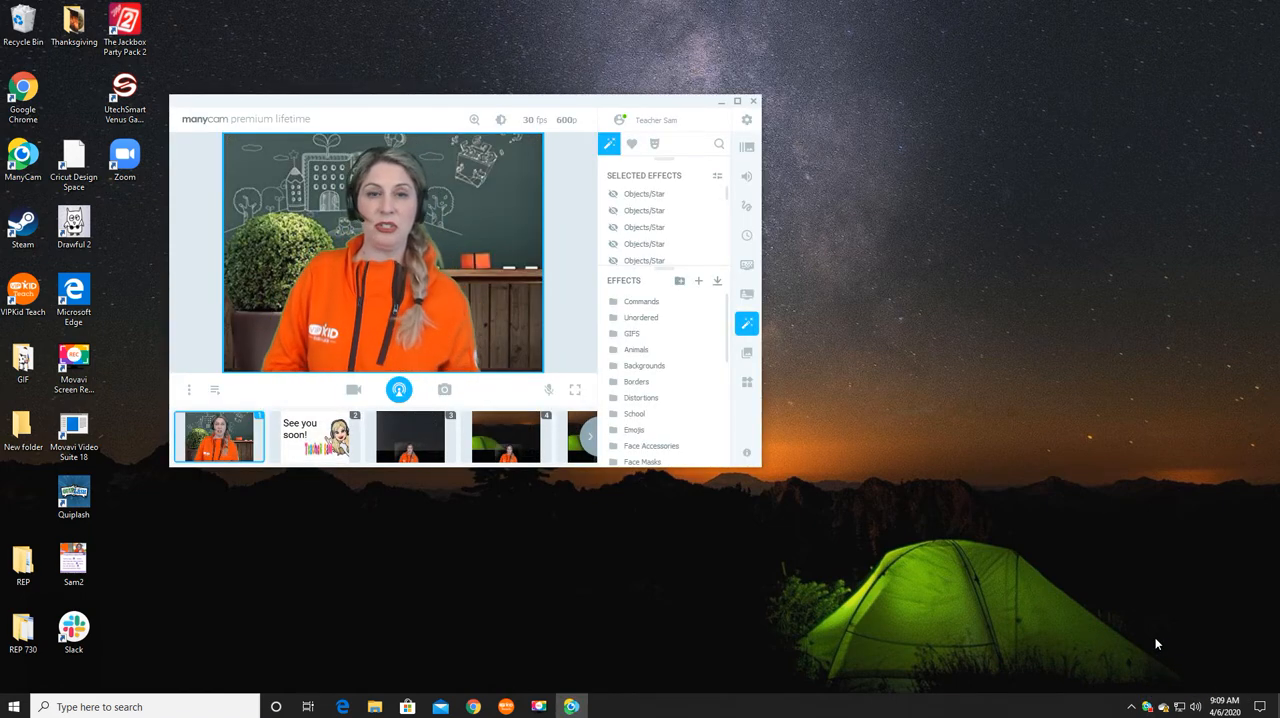
mouse_move(600, 653)
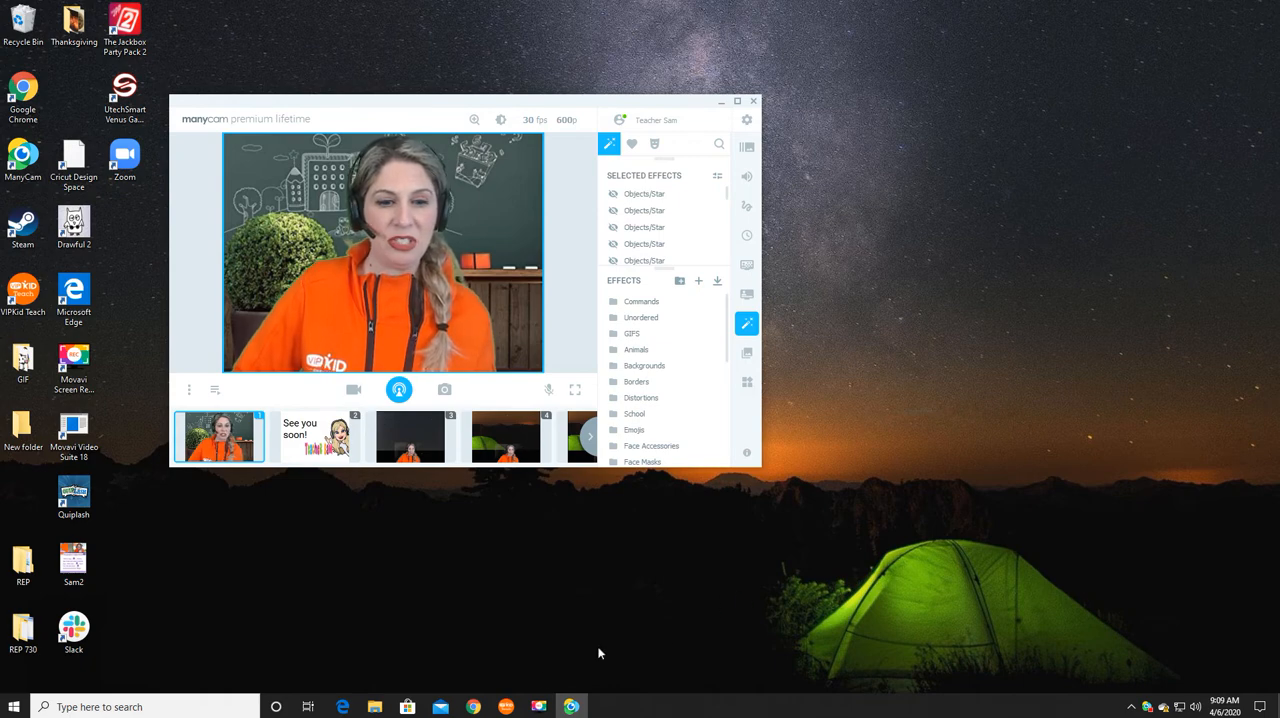
- Search Quick access in File Explorer for '.mcv' files and scroll the 325 results
click(374, 707)
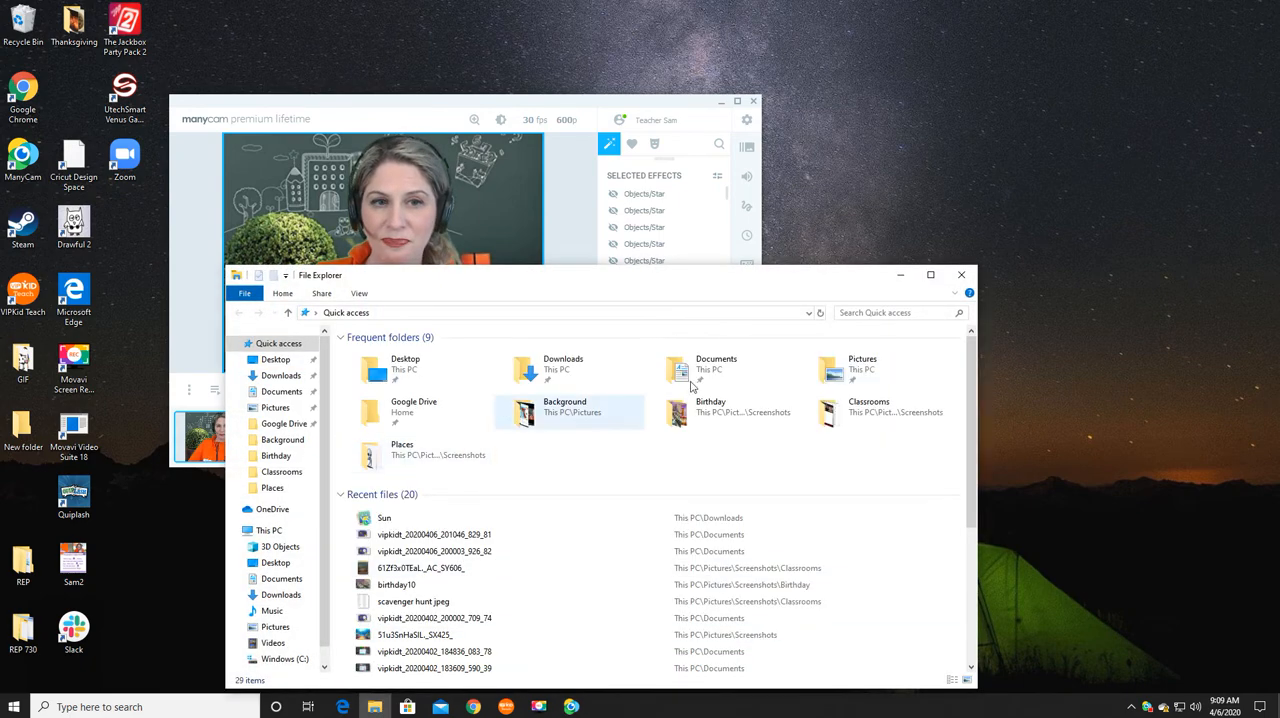
click(886, 313)
text(.mcv)
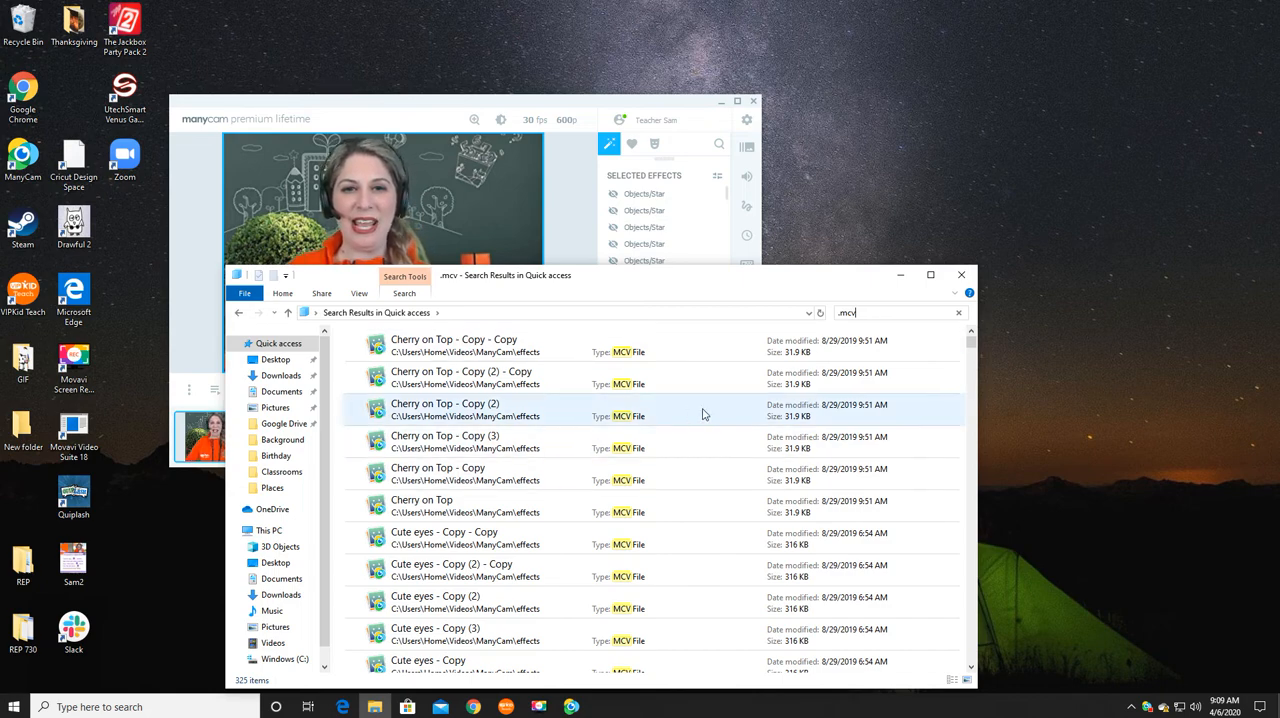
scroll(down, 3)
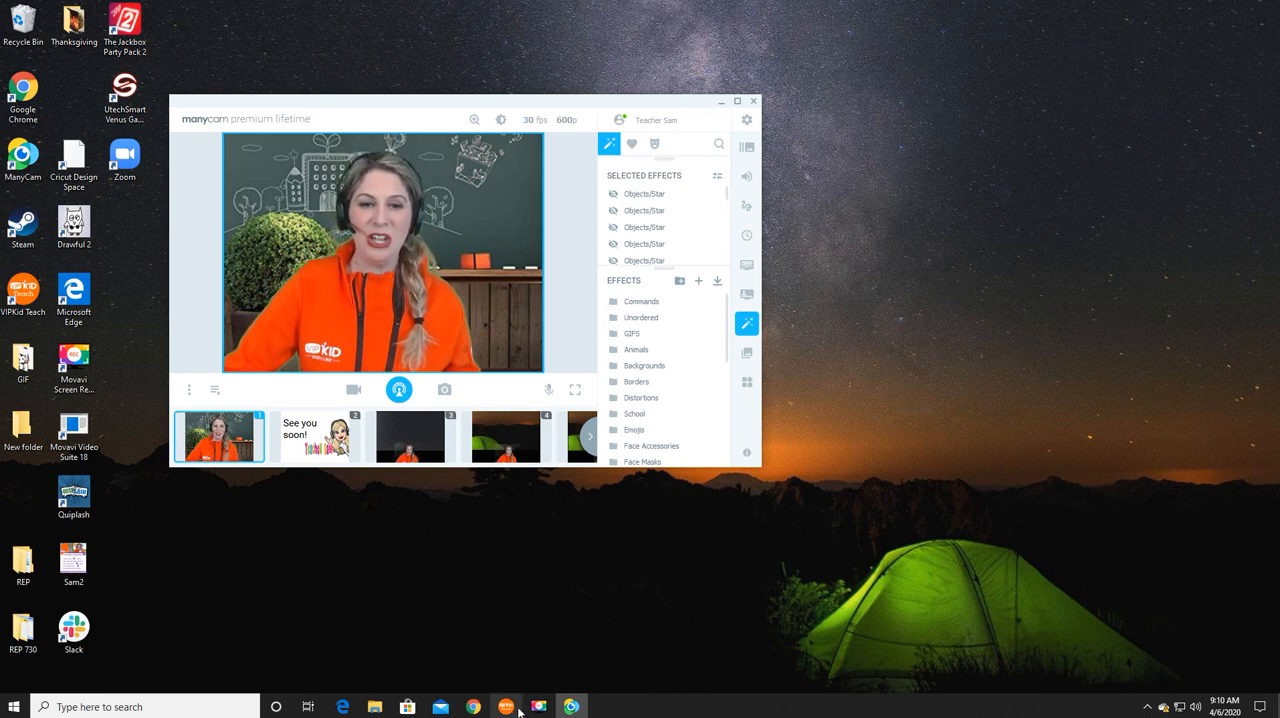
mouse_move(539, 707)
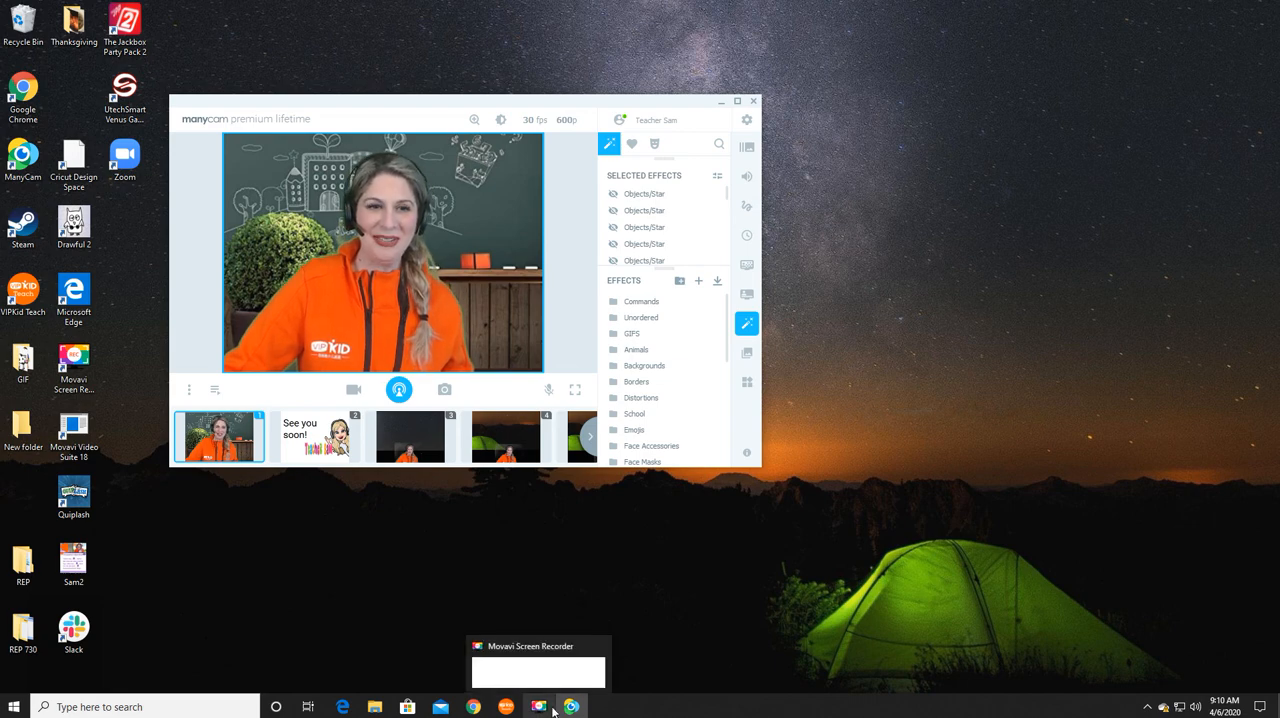